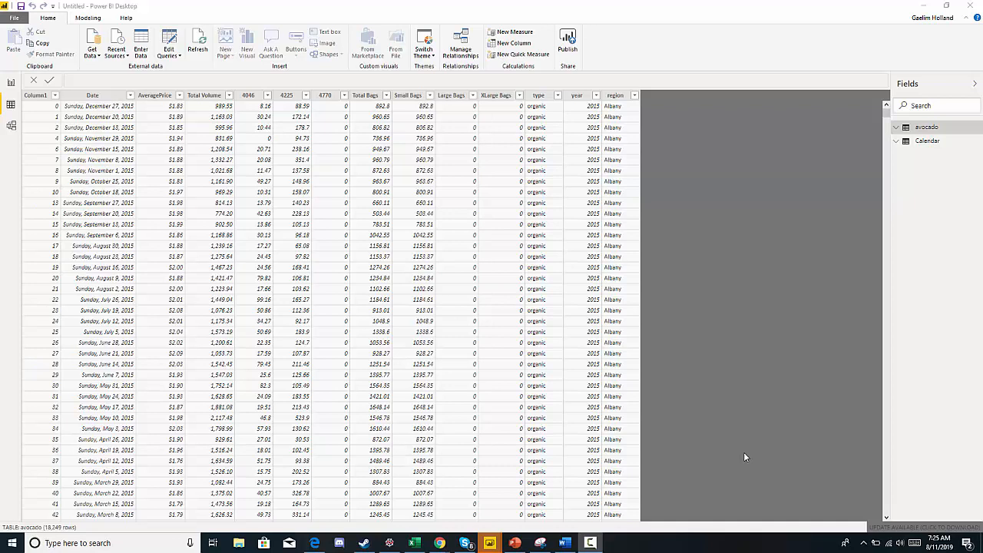
mouse_move(291, 241)
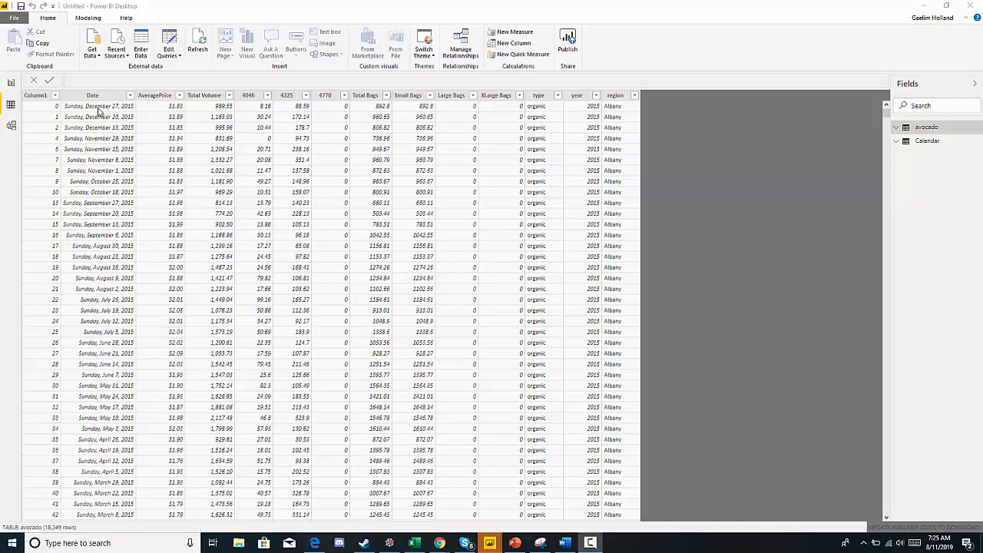
mouse_move(495, 257)
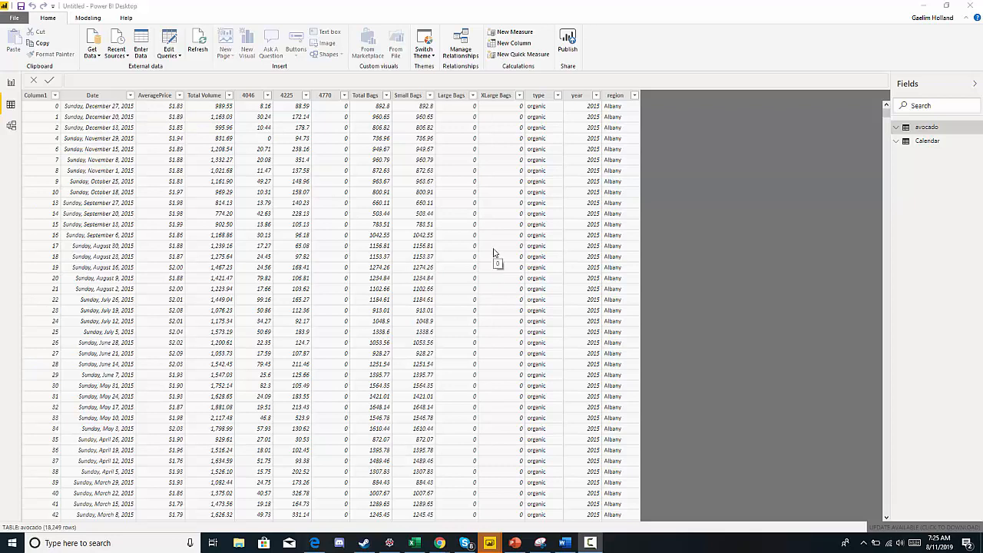
mouse_move(505, 271)
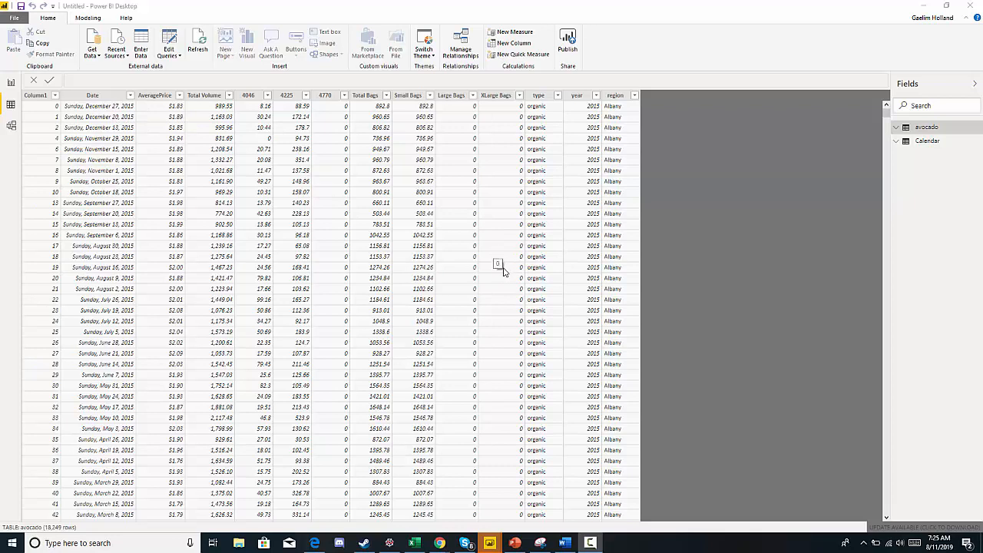
mouse_move(382, 416)
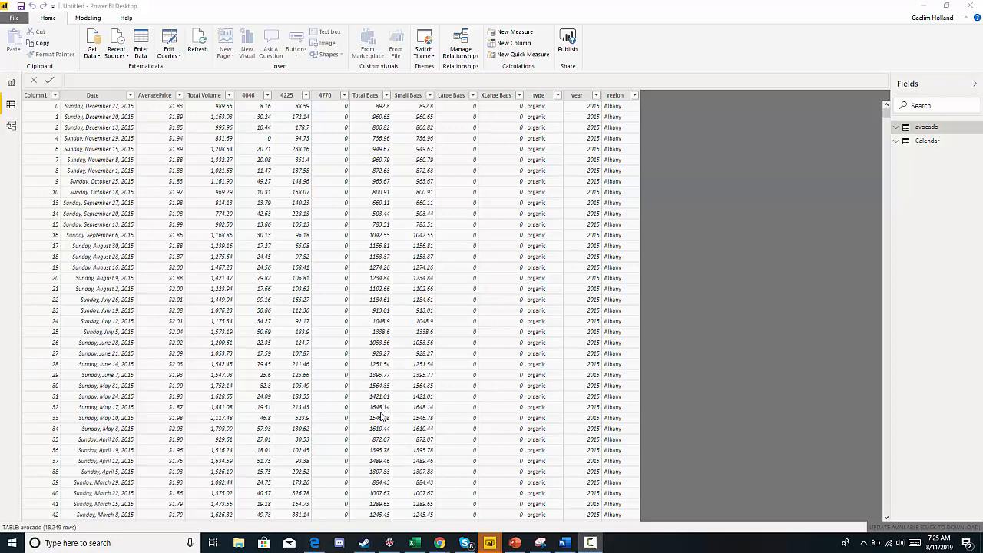
mouse_move(288, 366)
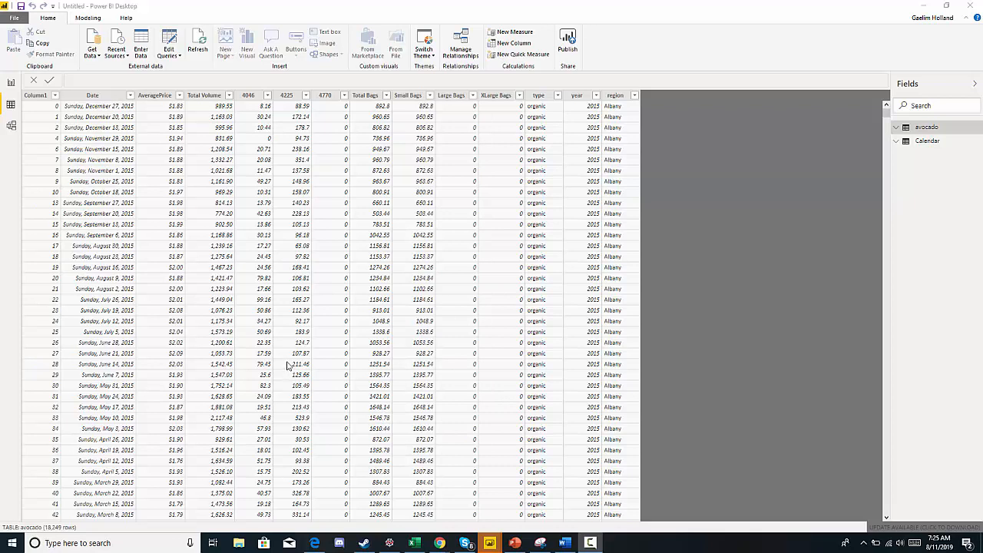
Step: Switch to Model view to see the avocado table linked to the Calendar table
click(35, 94)
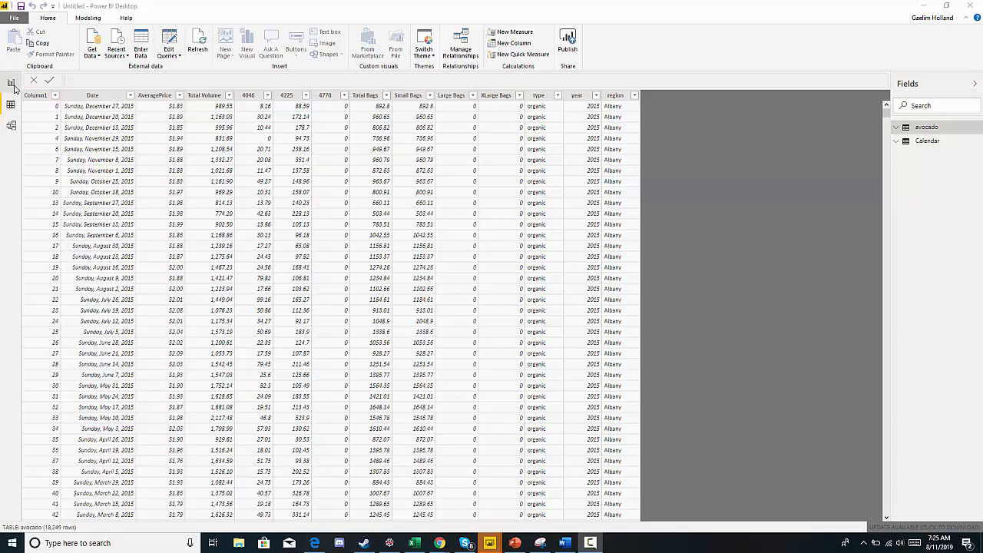
click(11, 82)
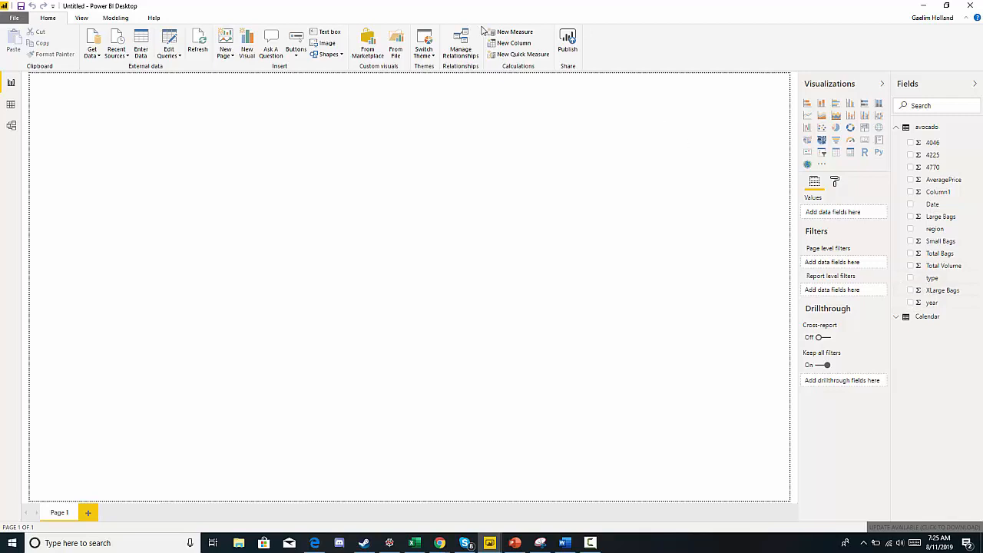
click(514, 31)
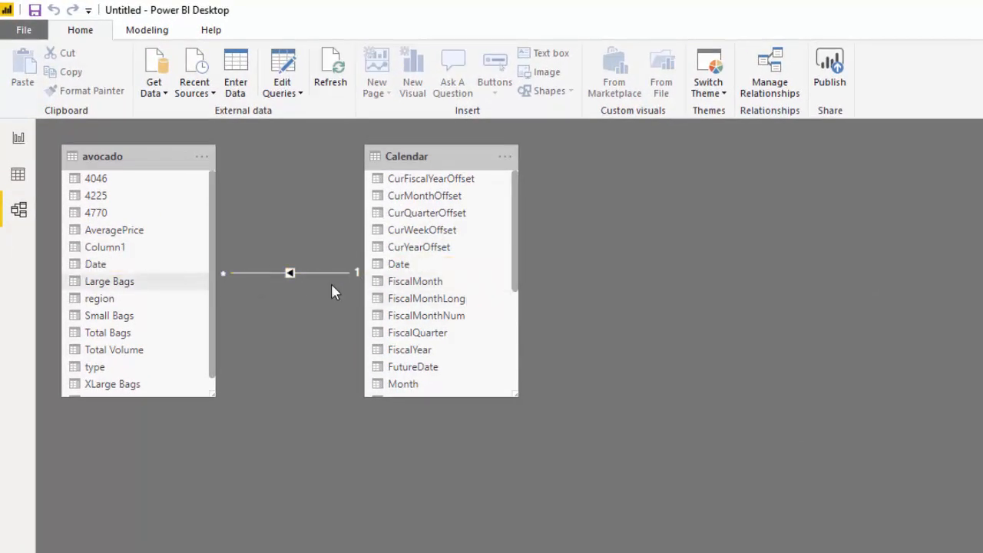
Step: Return from Model view to the blank report page
click(290, 273)
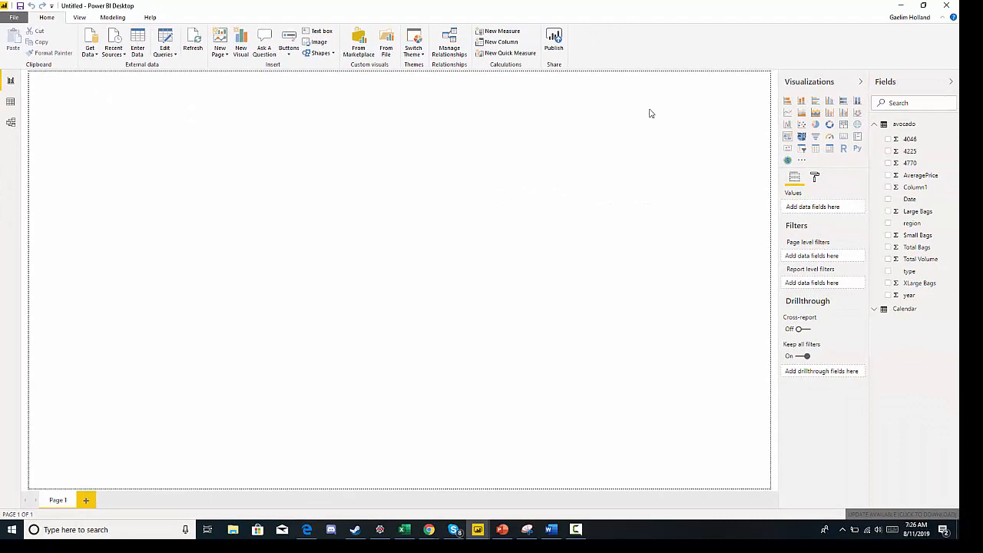
Step: Create a new measure named 'Total Volume LY' and begin its formula with CALCULATE
click(502, 31)
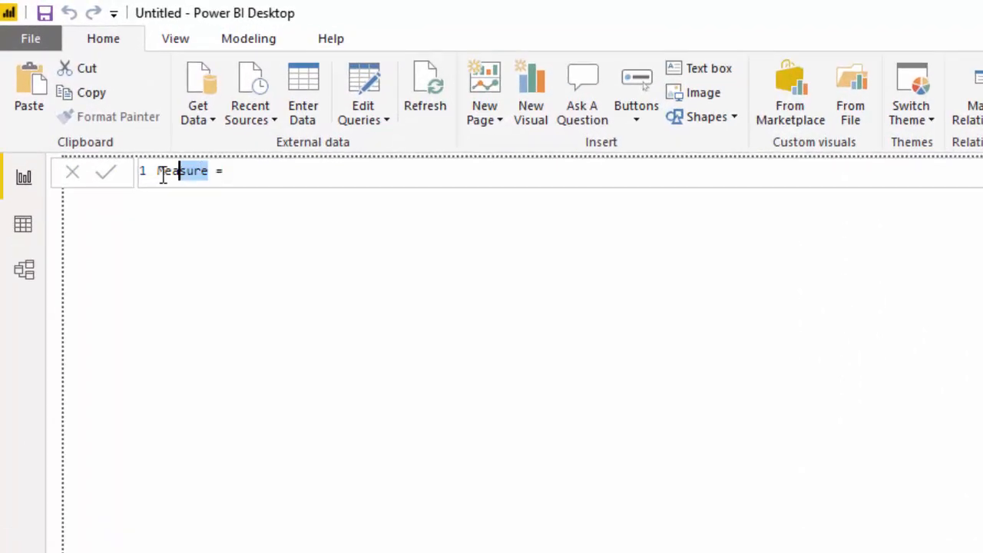
double_click(183, 170)
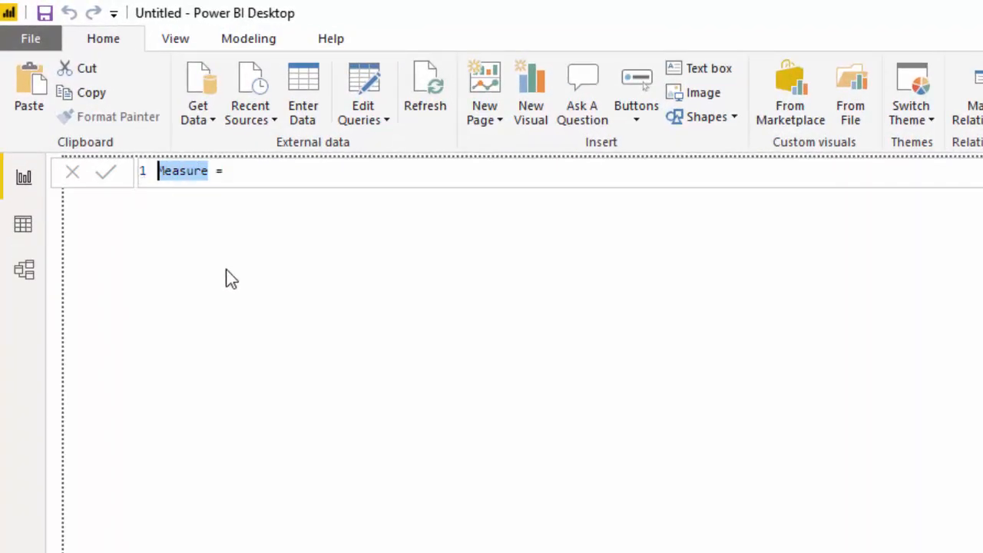
mouse_move(226, 291)
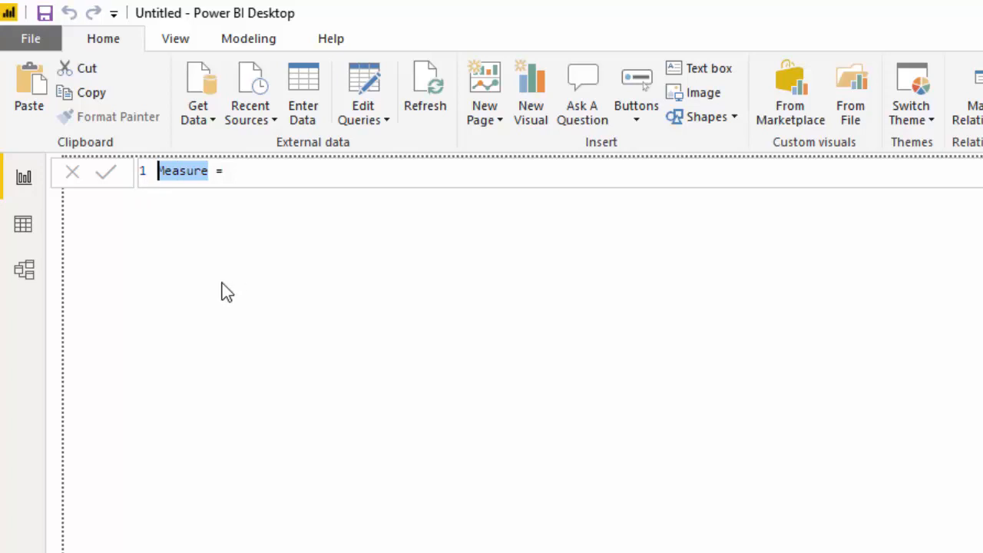
text(Total Volume L)
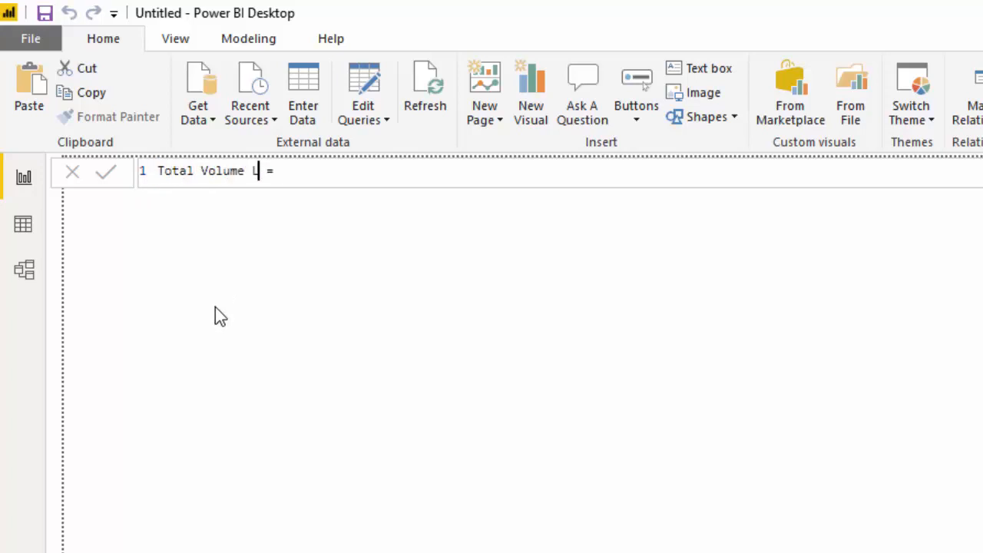
text(Y)
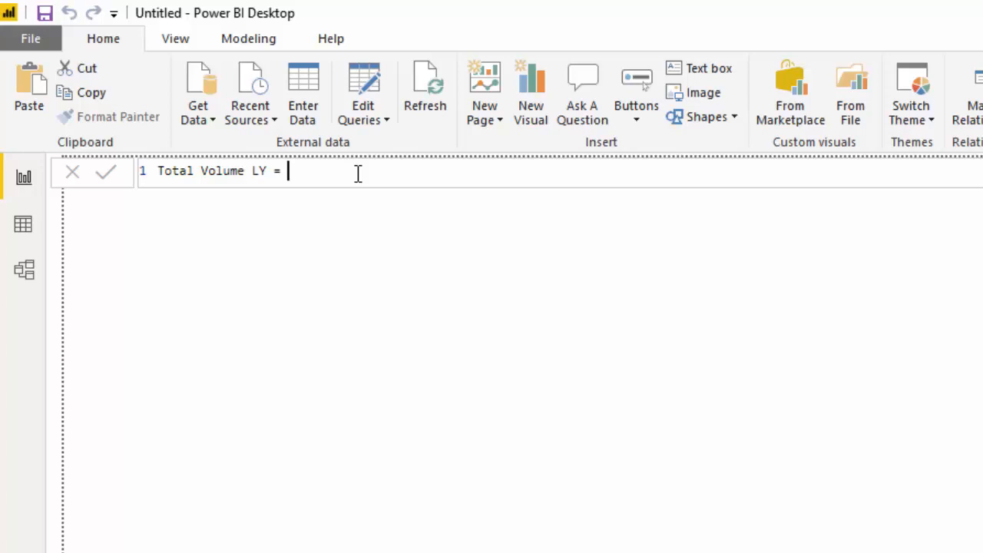
text(CALCULATE()
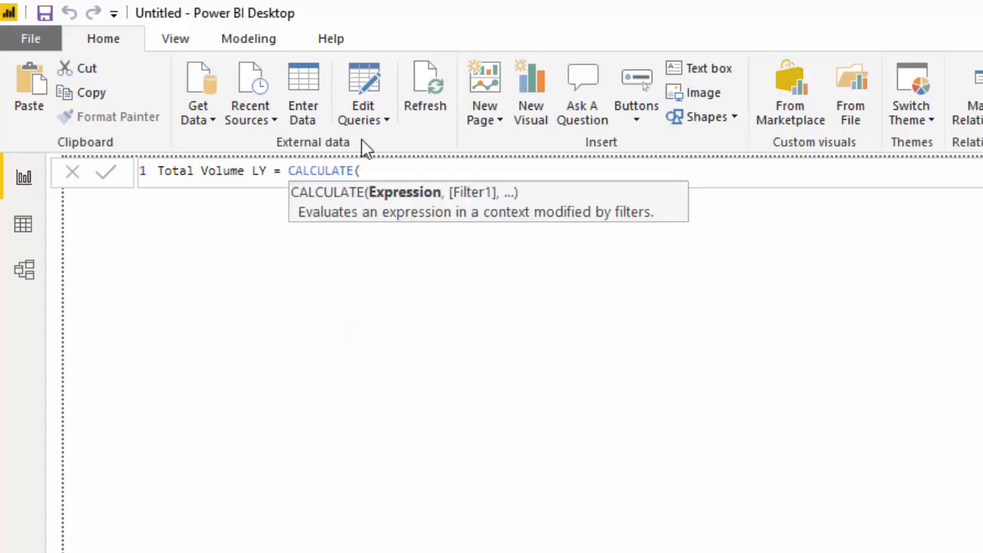
Step: Sum avocado[Total Volume] inside CALCULATE and begin a date filter argument
text(SUM(t)
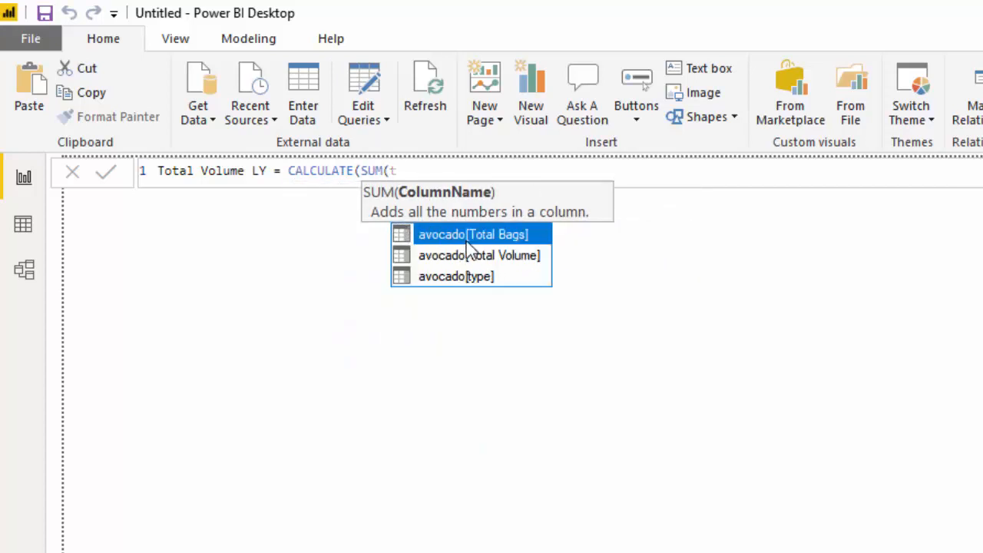
click(479, 255)
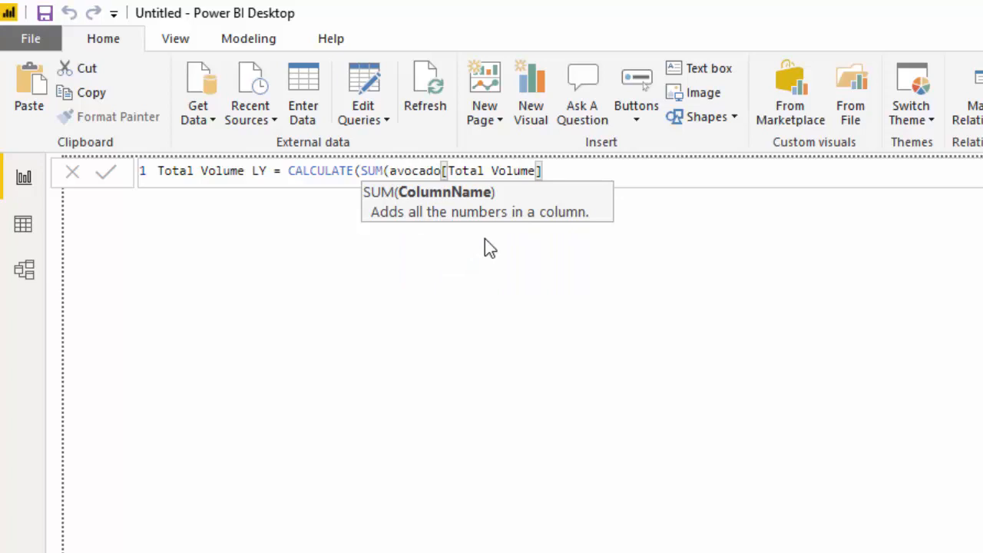
text(),)
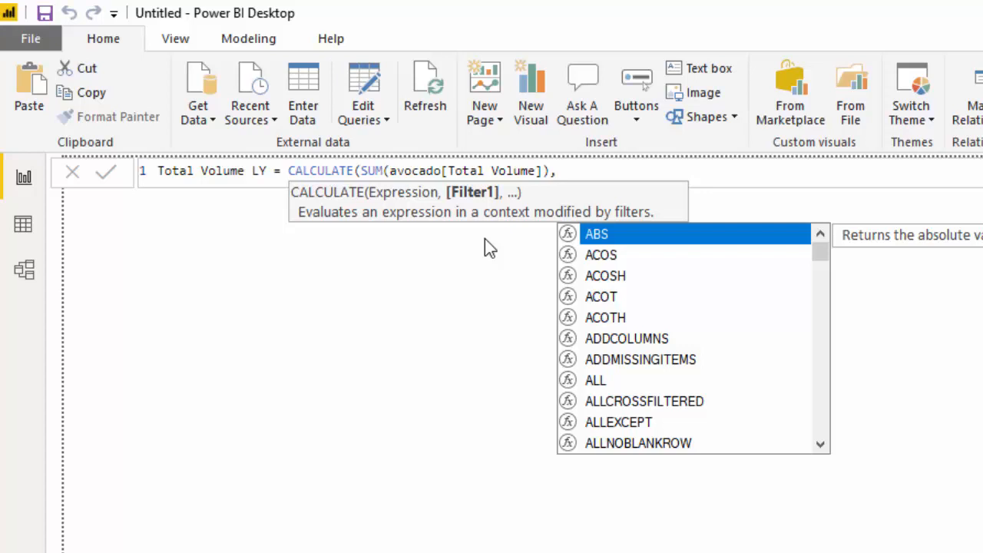
text(,date)
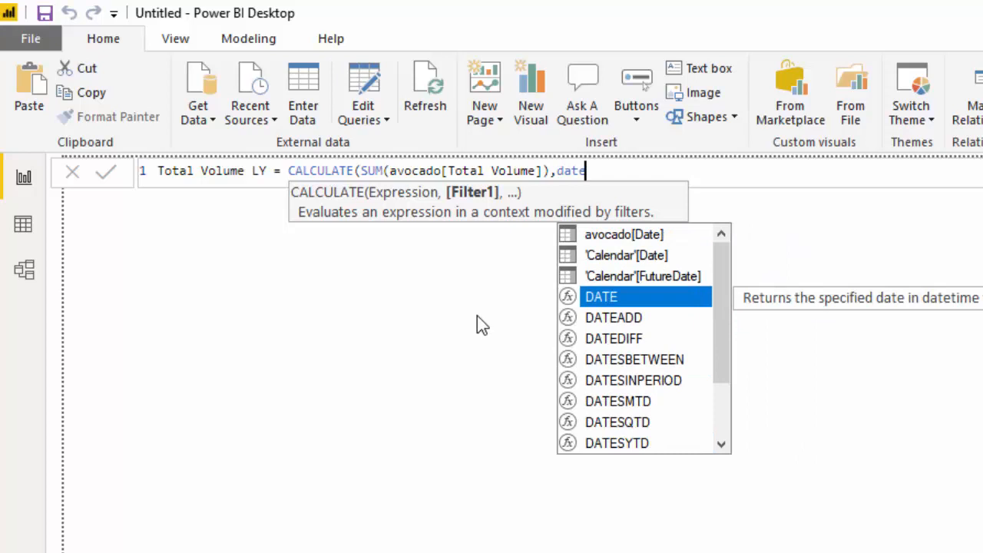
Step: Complete the filter as DATEADD('Calendar'[Date], -1, YEAR) to shift dates back a year
text(ADD()
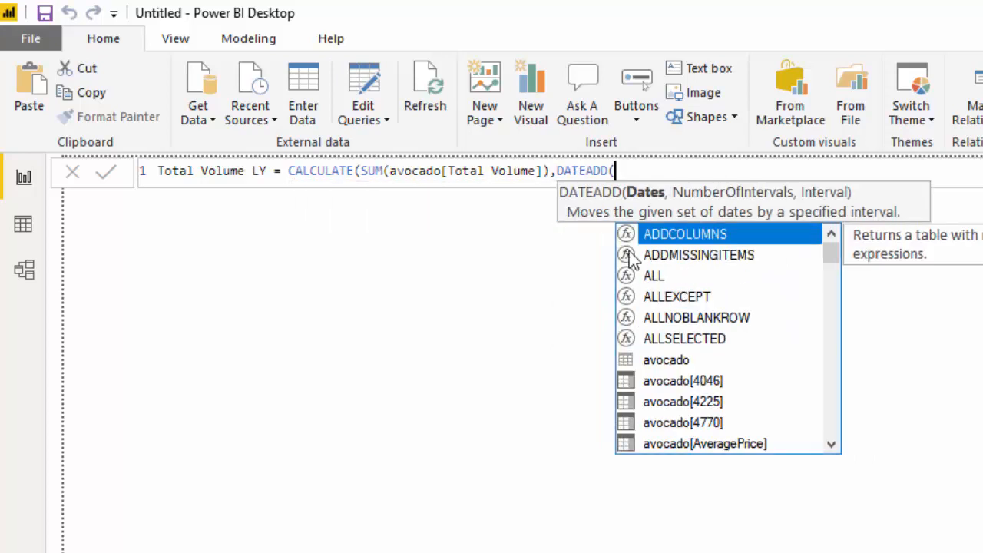
mouse_move(652, 199)
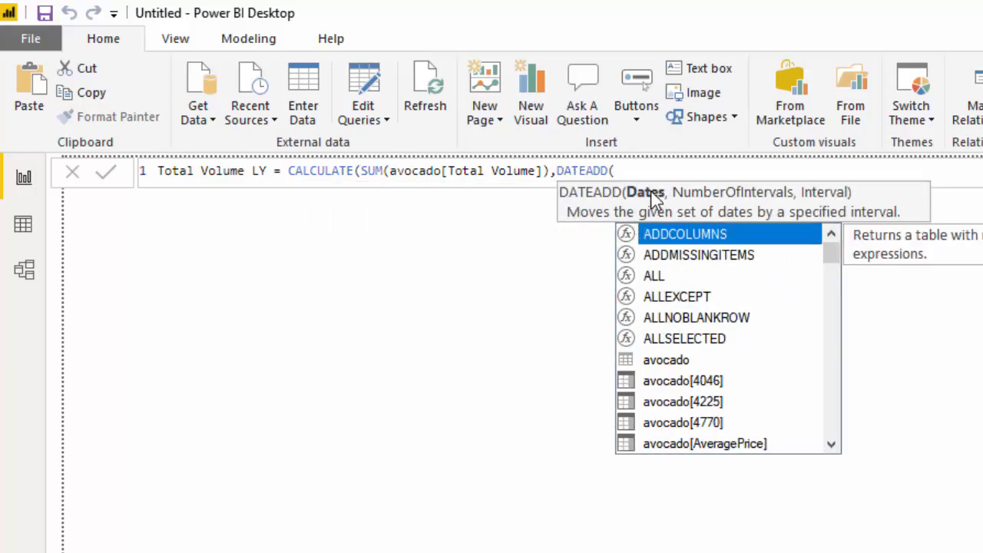
text(()
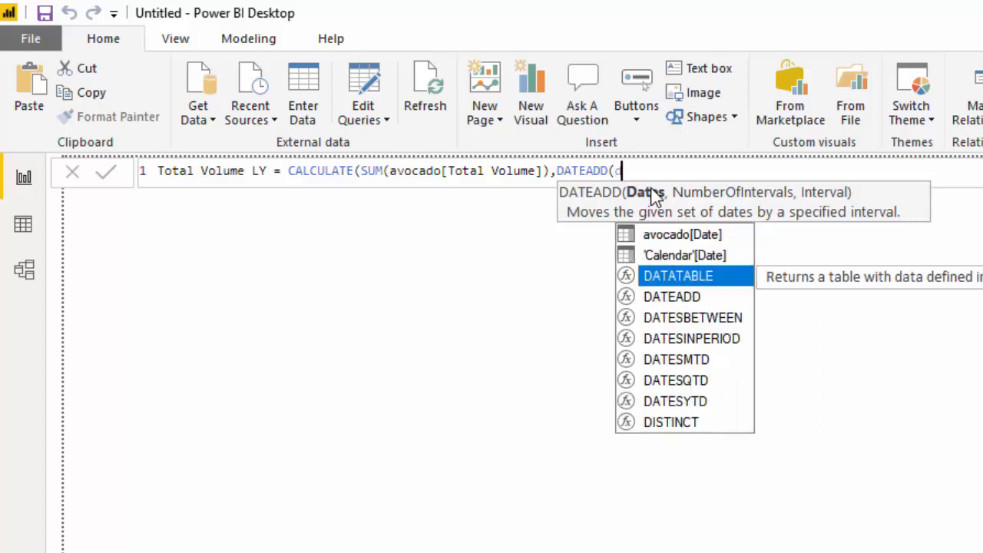
mouse_move(683, 190)
text('Calendar'[Date)
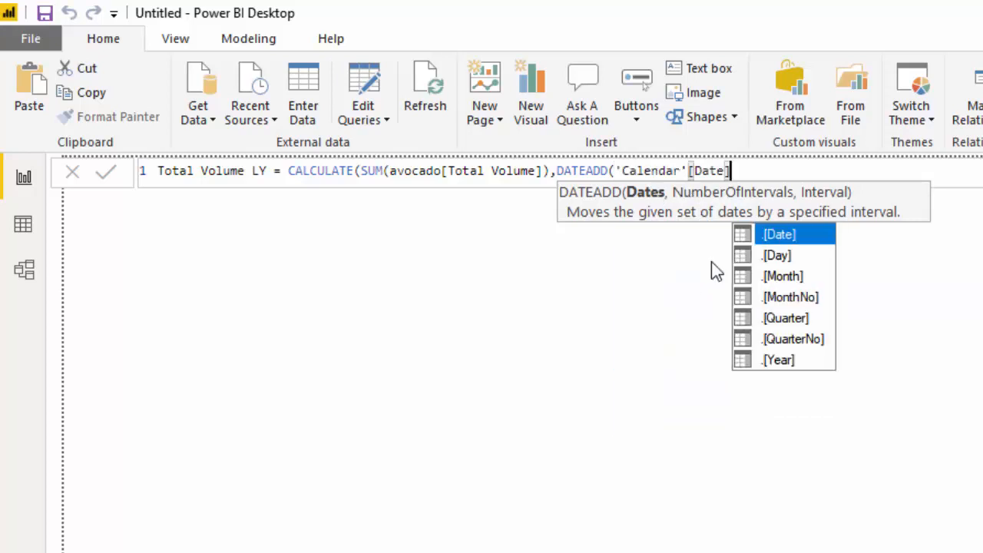
text(,)
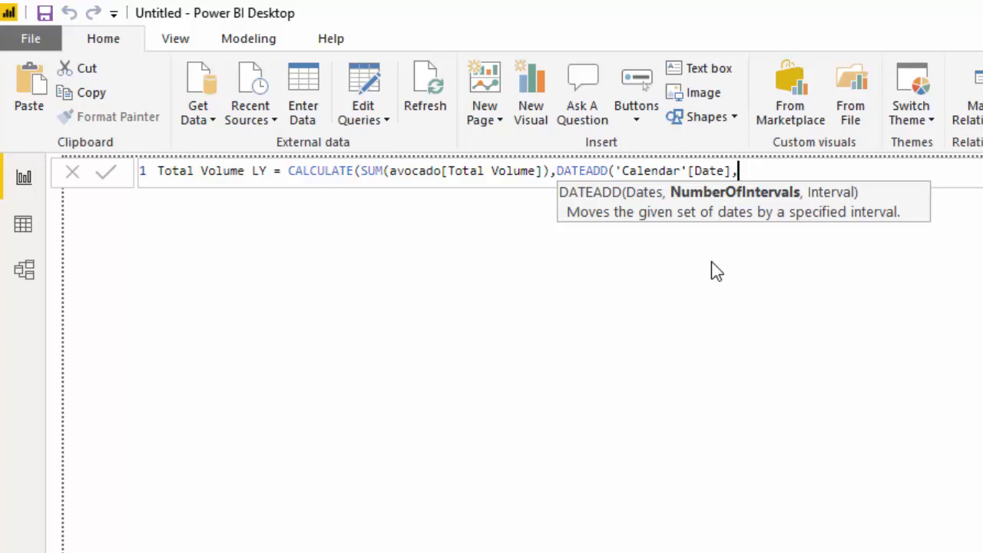
text(-)
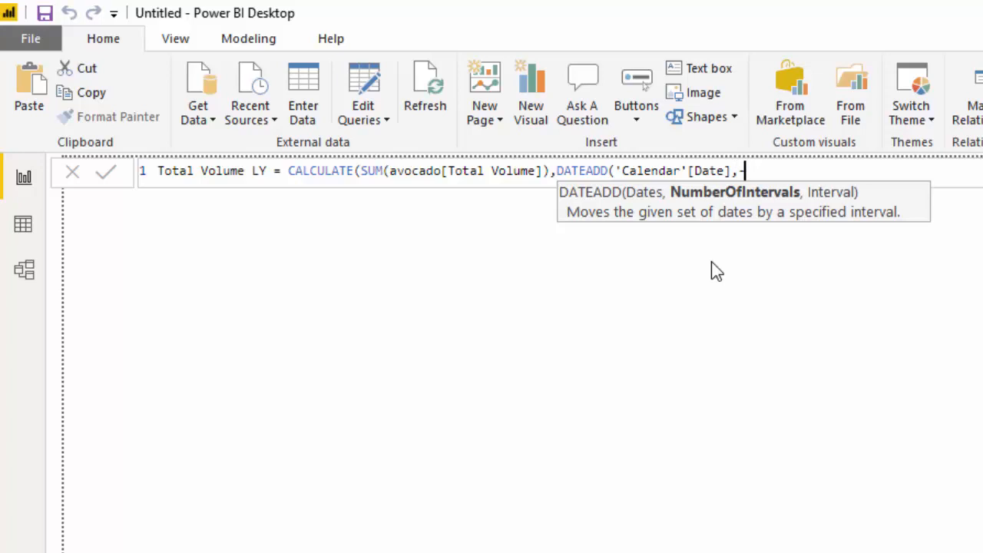
text(1)
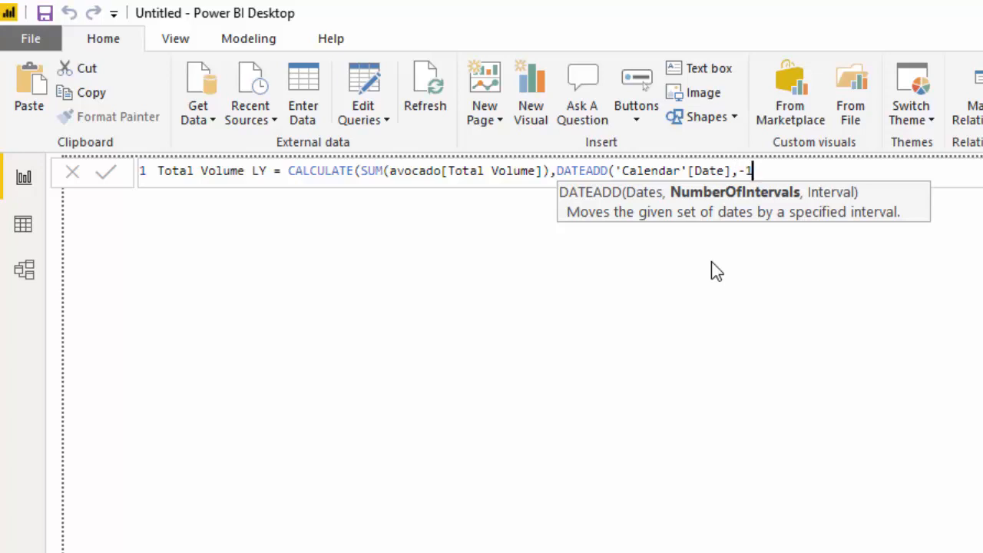
text(,)
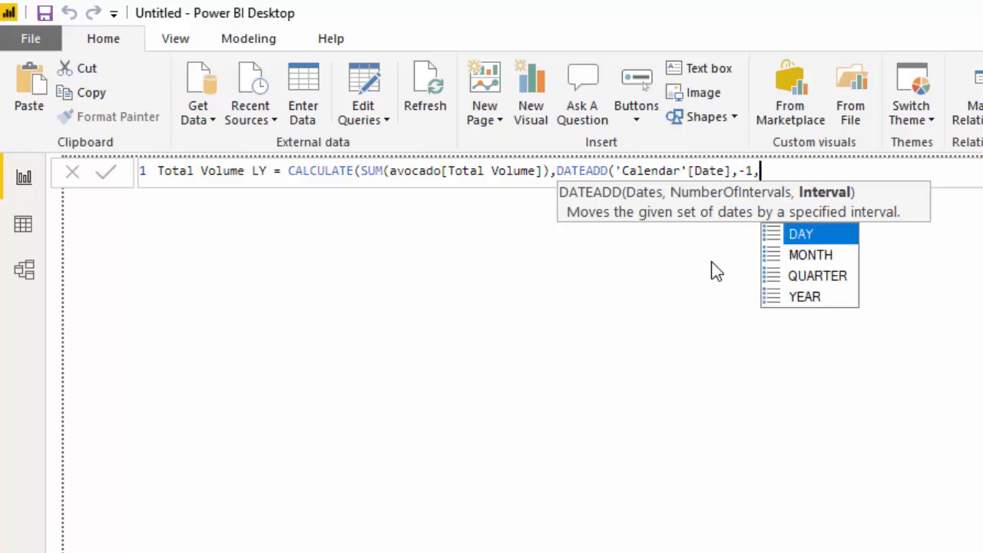
mouse_move(804, 297)
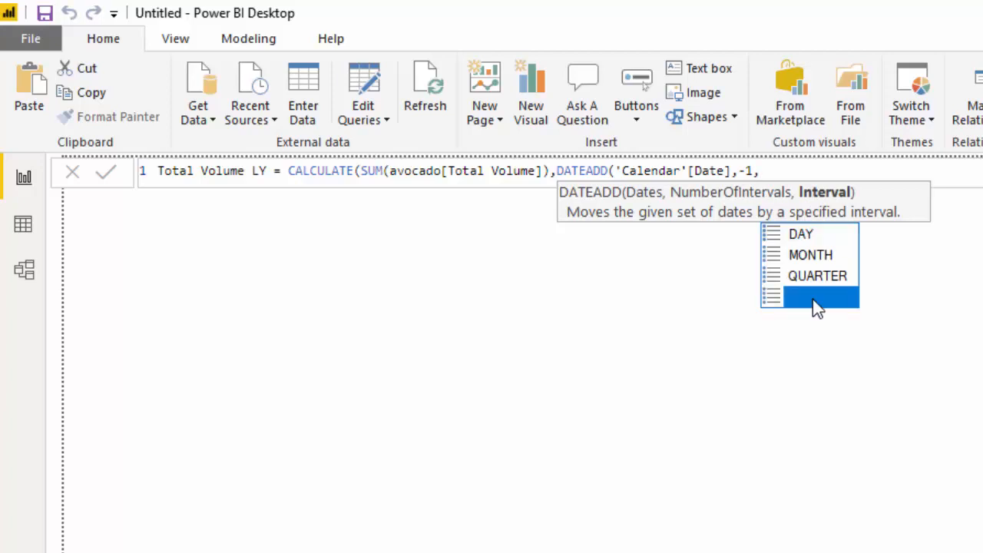
click(810, 297)
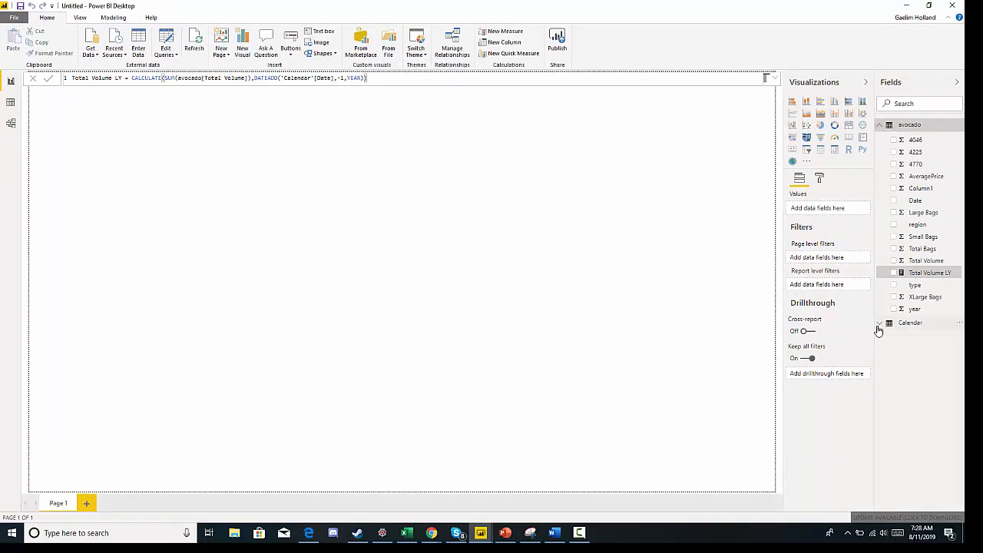
Step: Chart Calendar Date with Total Volume and Total Volume LY as a column chart
click(880, 322)
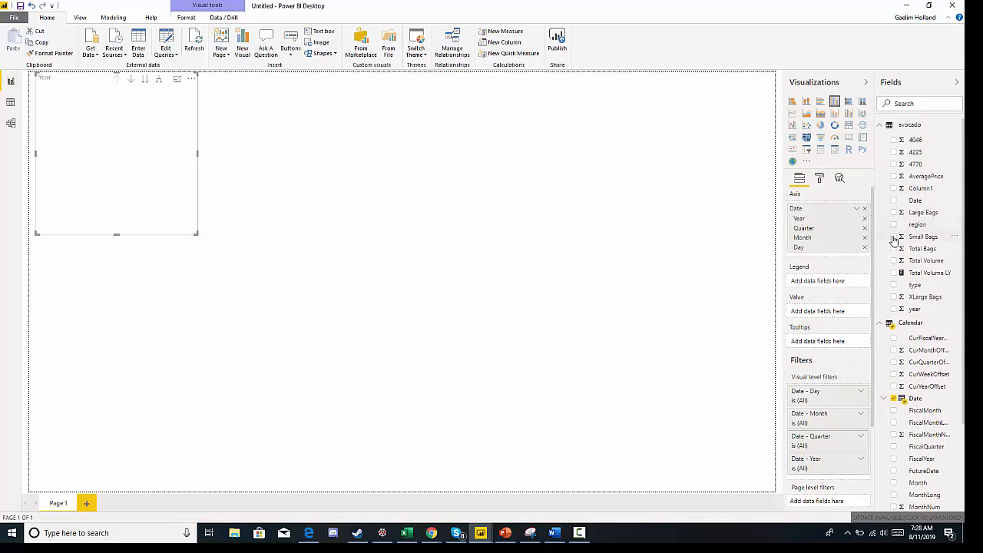
click(894, 261)
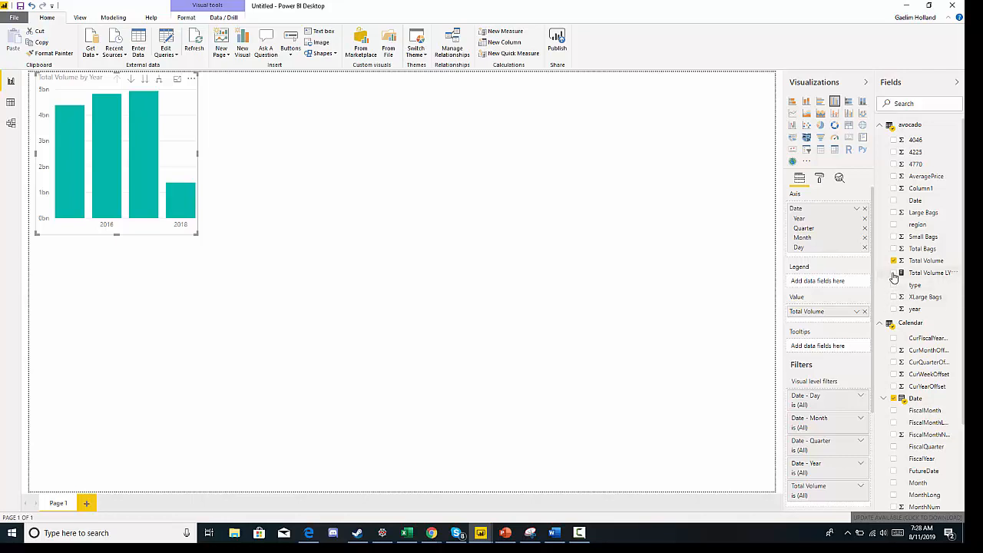
click(893, 273)
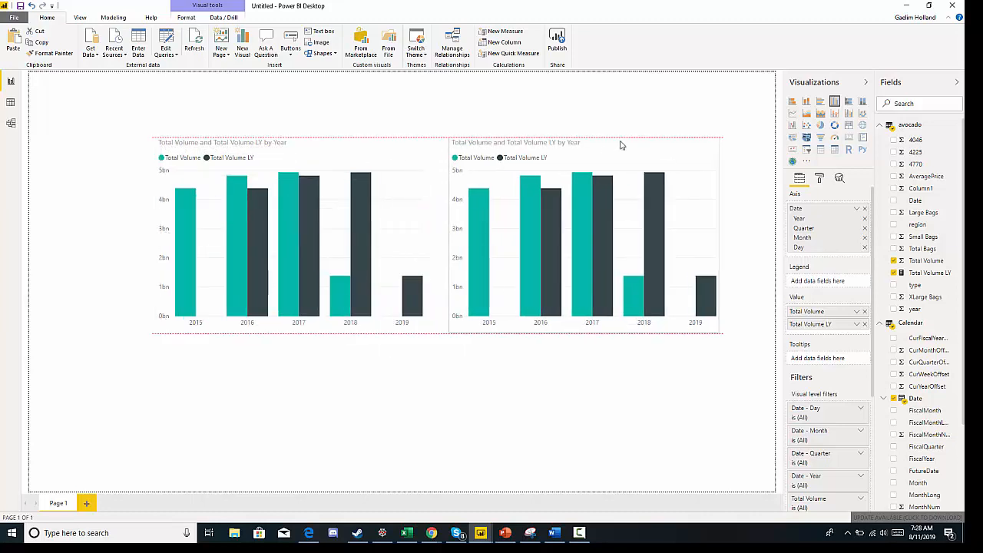
Step: Convert the duplicated chart into a matrix of Total Volume and Total Volume LY by year
click(583, 231)
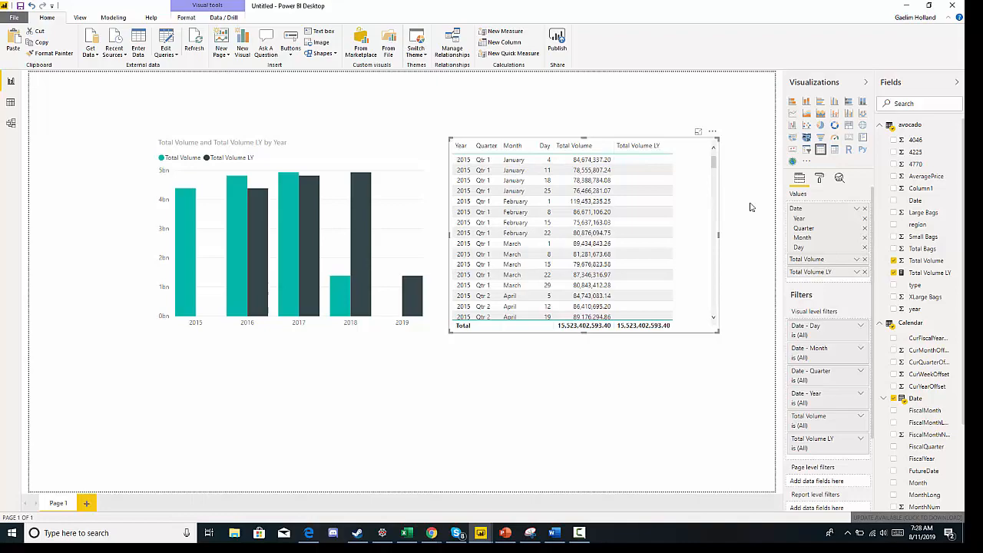
scroll(down, 3)
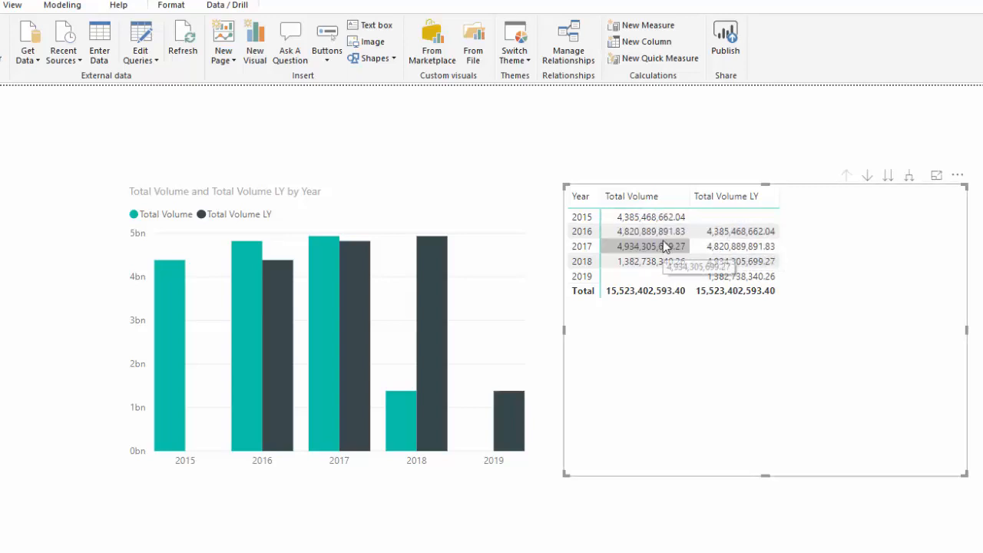
mouse_move(525, 267)
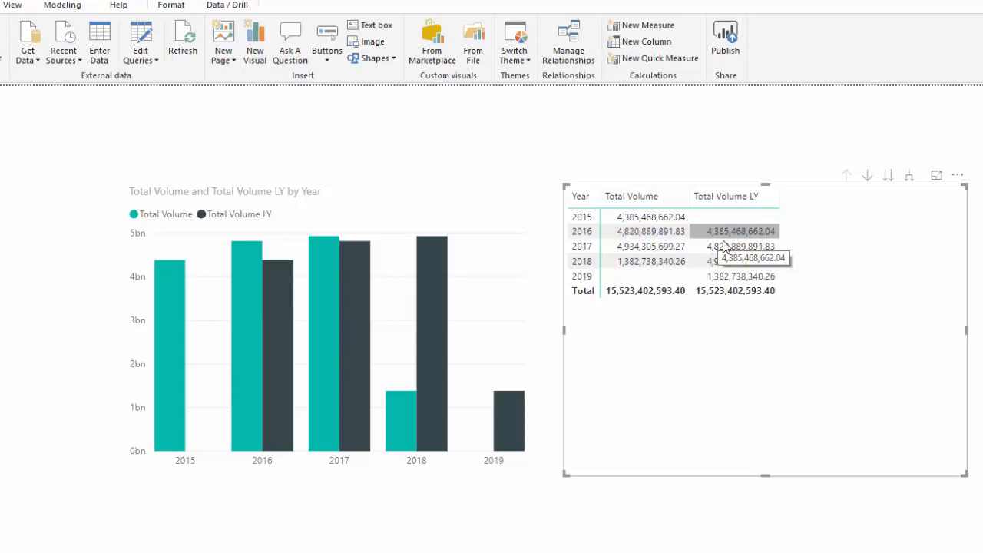
mouse_move(585, 453)
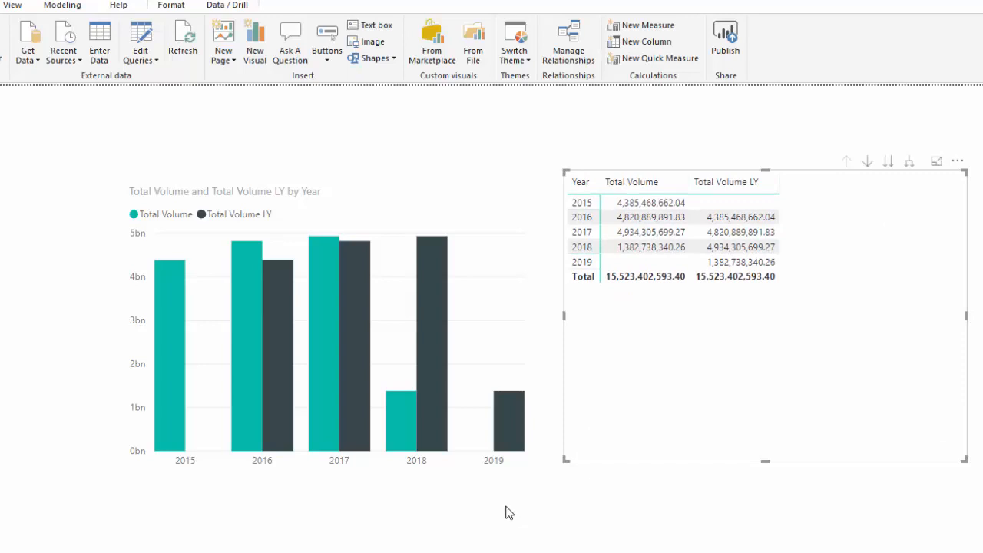
mouse_move(467, 521)
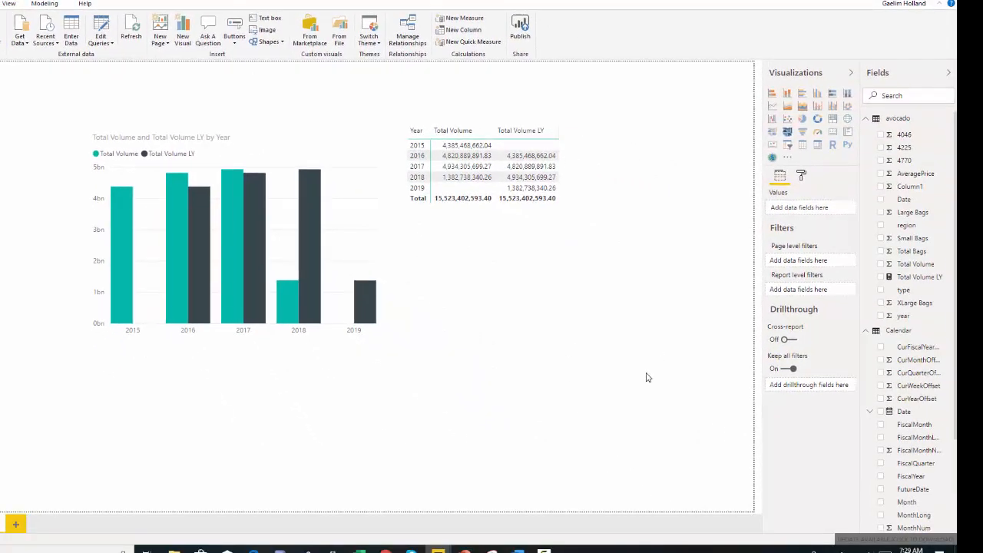
Step: Start a new measure with CALCULATE(SUM(avocado[Total Volume]) as its formula
click(484, 163)
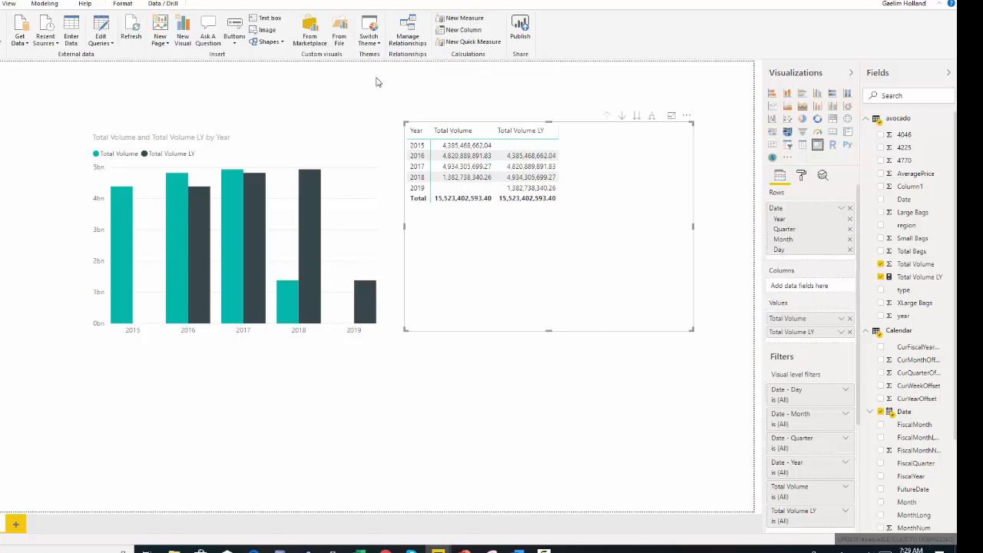
click(464, 17)
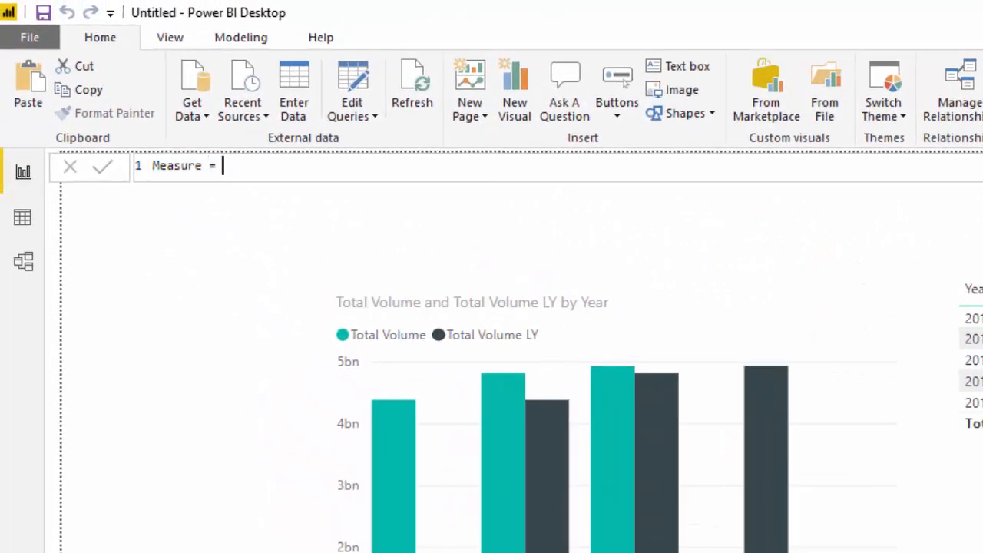
text(calc)
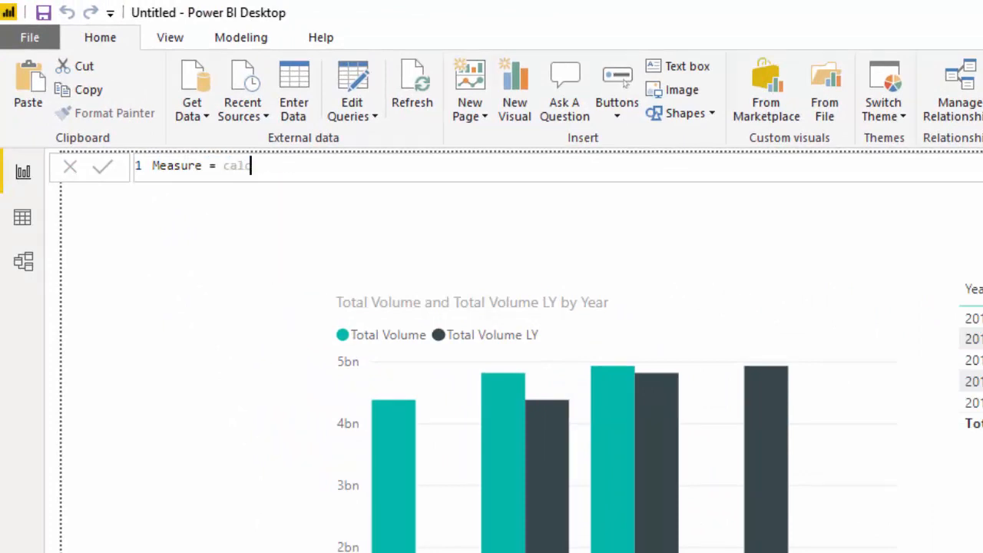
text(u)
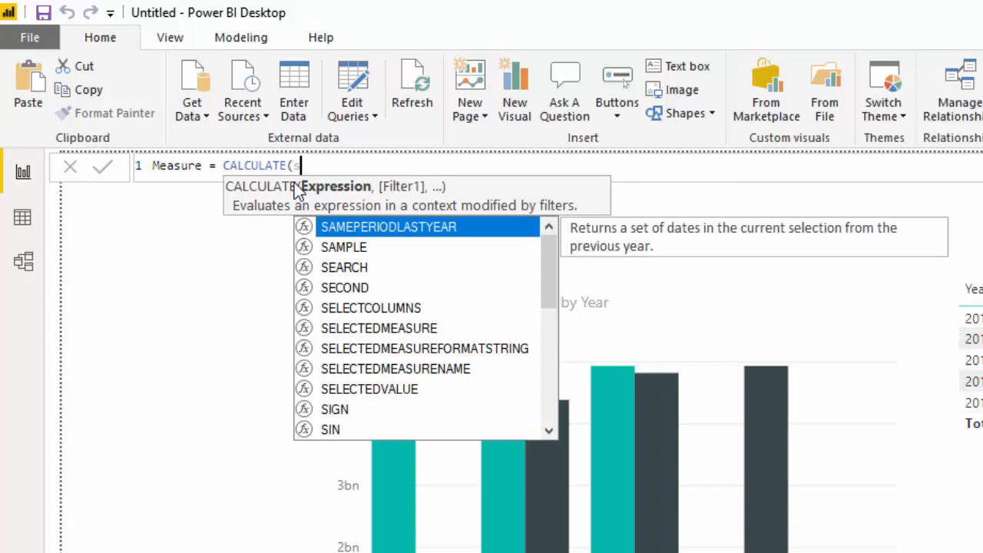
text(um)
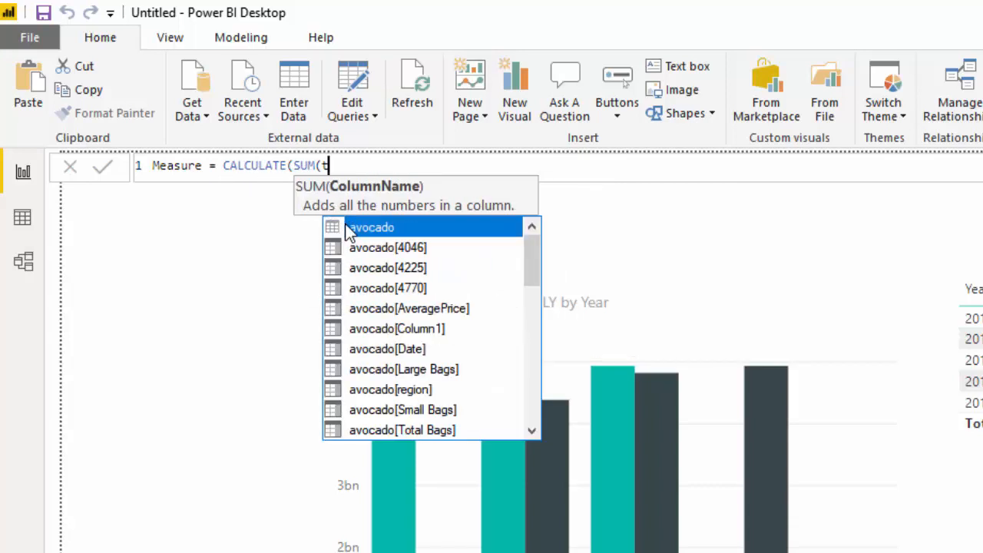
text(total Volume])
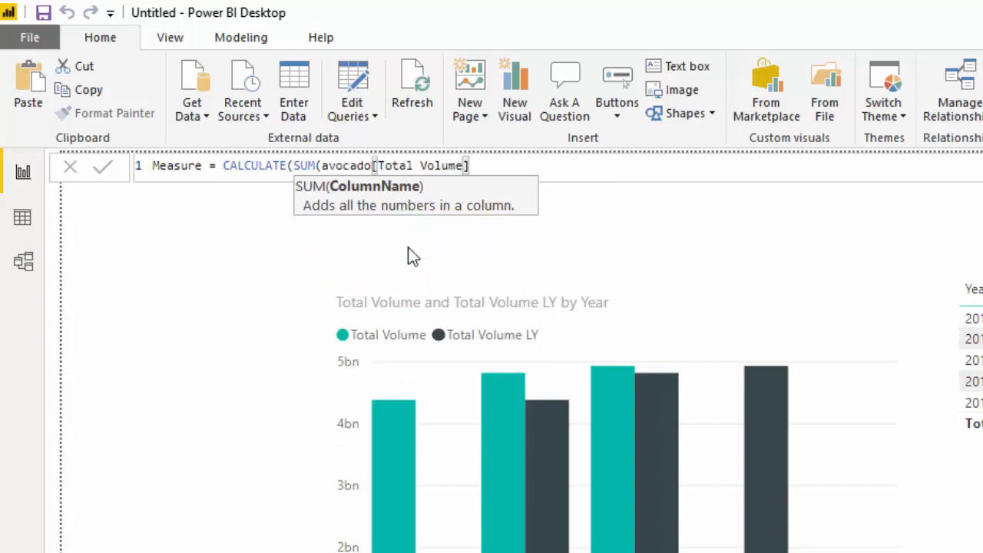
Step: Add DATEADD('Calendar'[Date], -1, MONTH) and select the default measure name for renaming
text(,date)
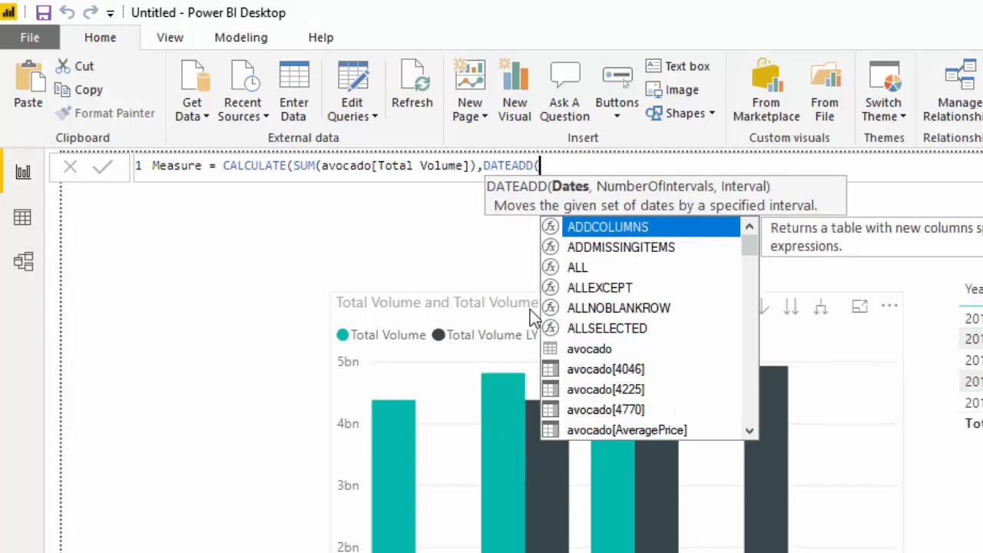
text(dar'[Date)
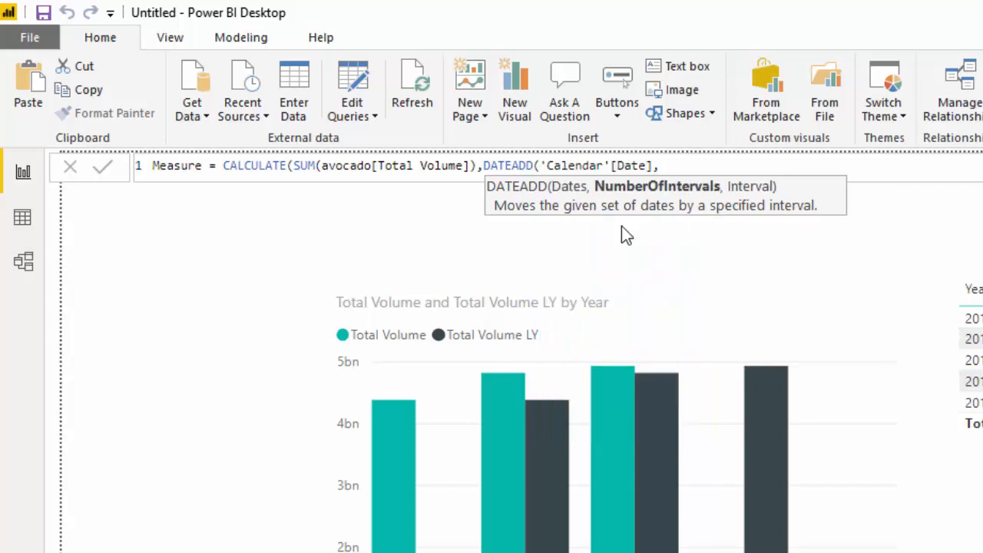
text(,-1)
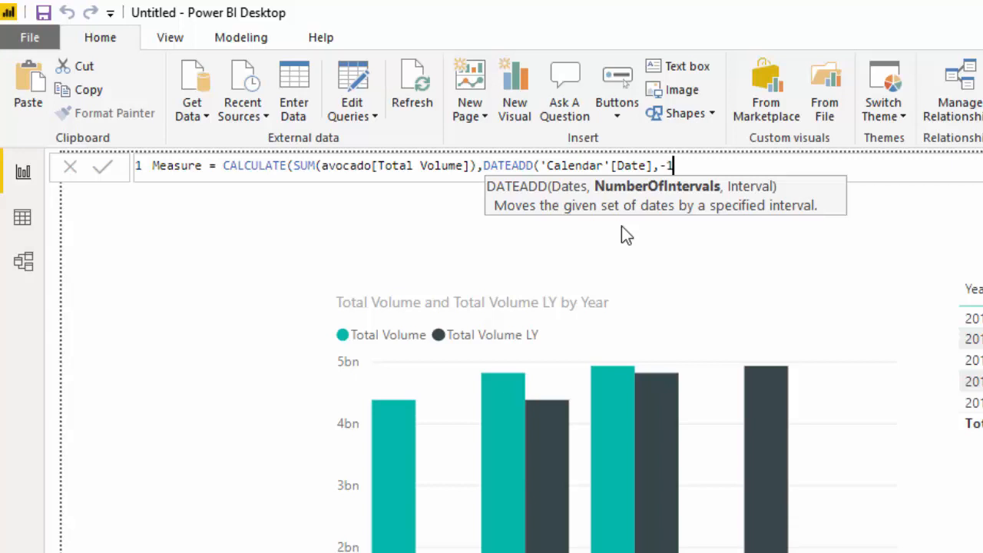
text(,)
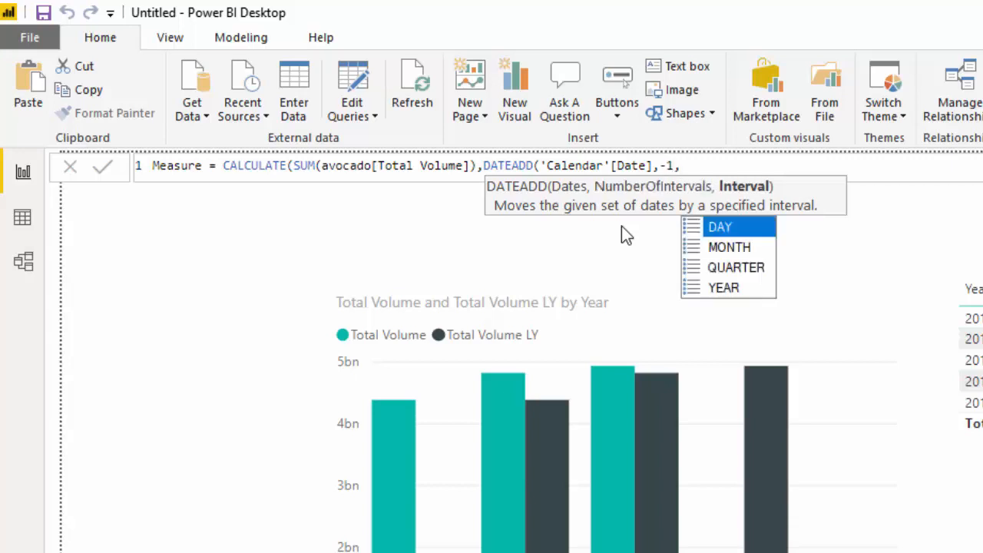
click(728, 246)
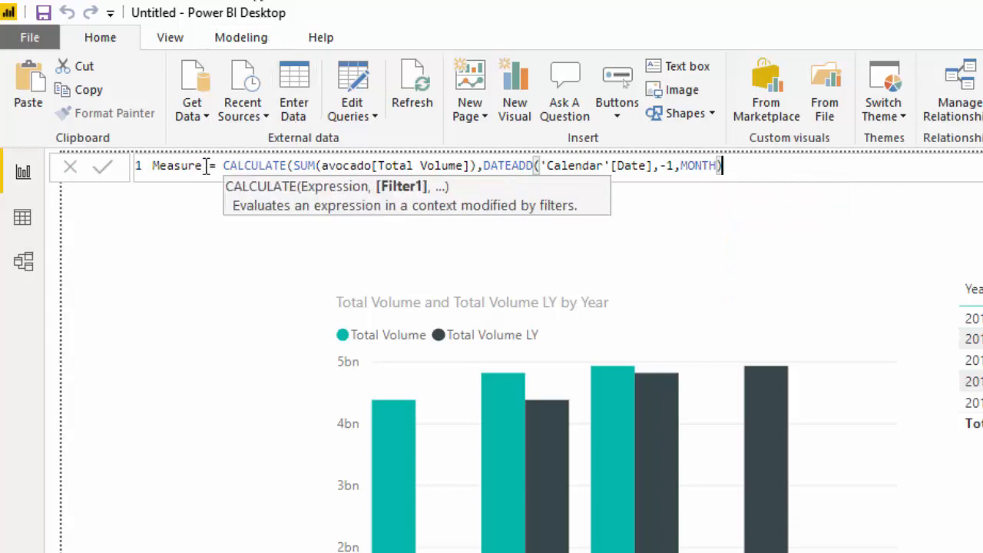
double_click(176, 165)
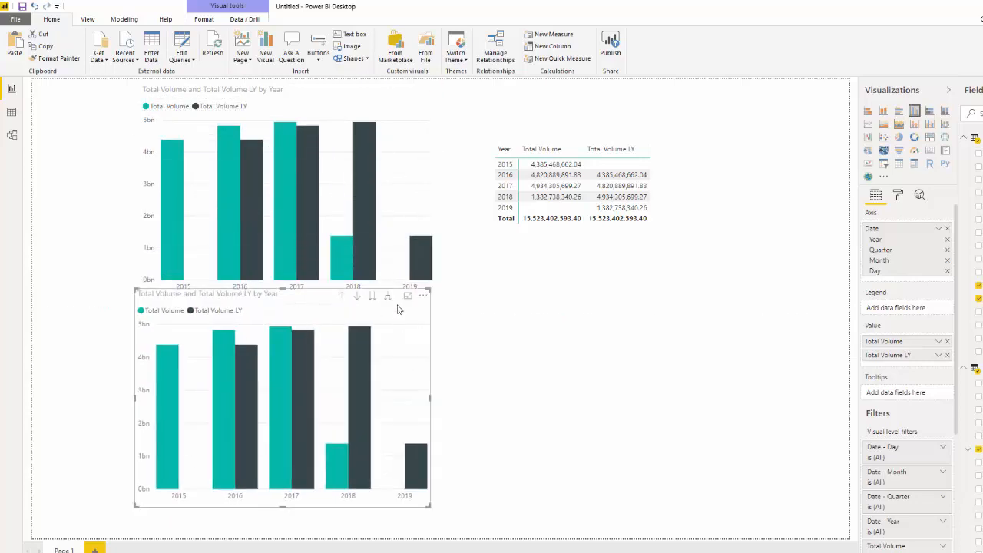
mouse_move(274, 296)
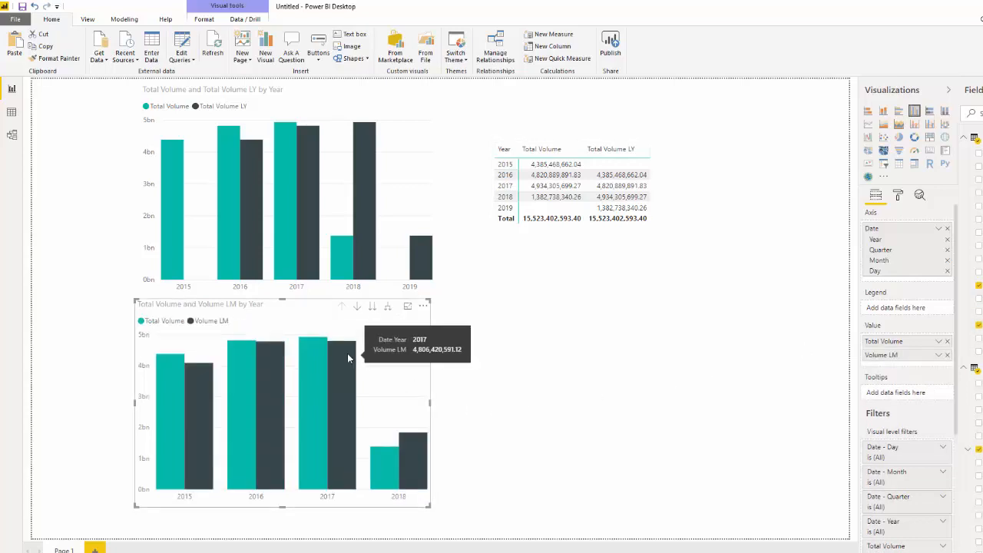
mouse_move(388, 314)
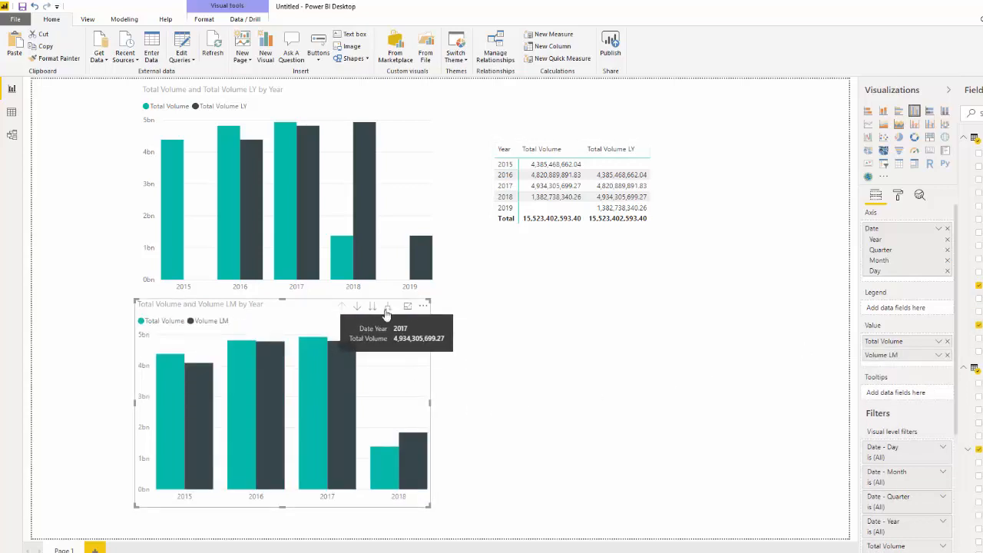
Step: Expand the Total Volume vs Volume LM chart down to year and month
click(387, 306)
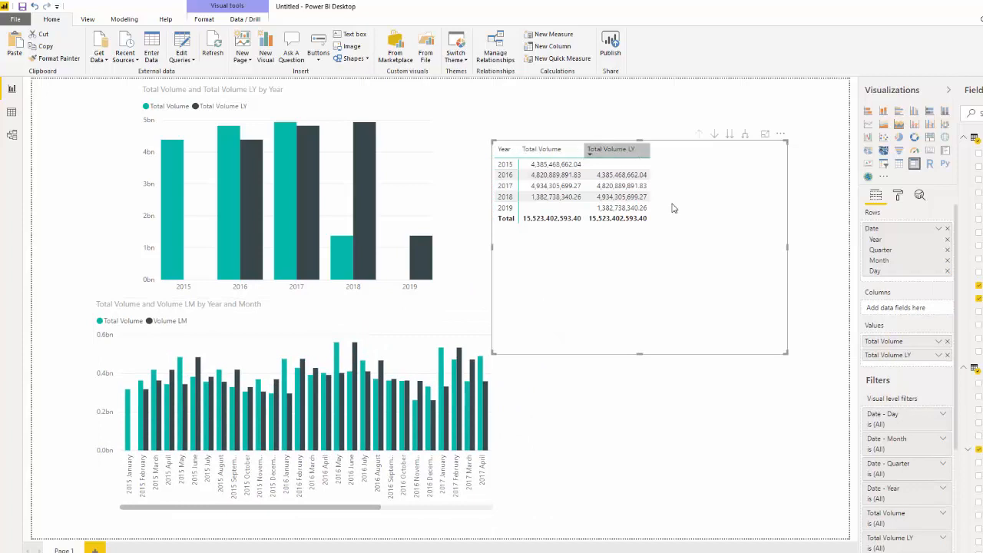
Step: Sort the year matrix by the Total Volume LY column
click(610, 149)
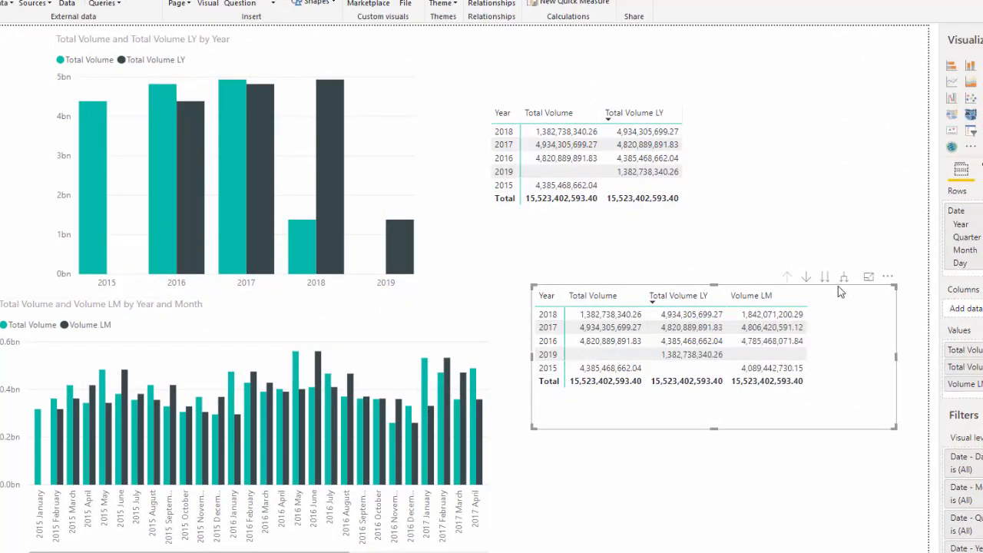
Step: Expand the Total Volume vs Volume LM matrix down to months
click(843, 277)
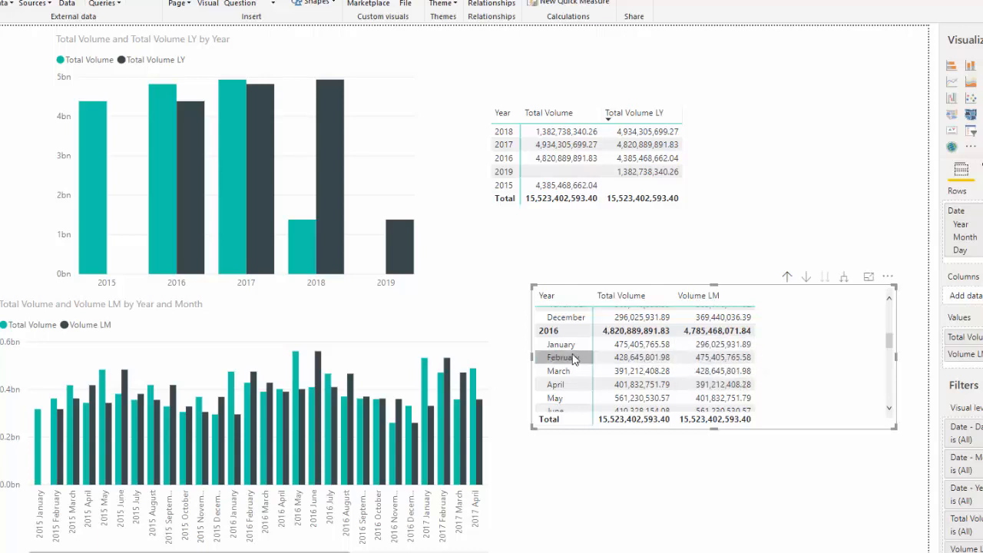
mouse_move(560, 357)
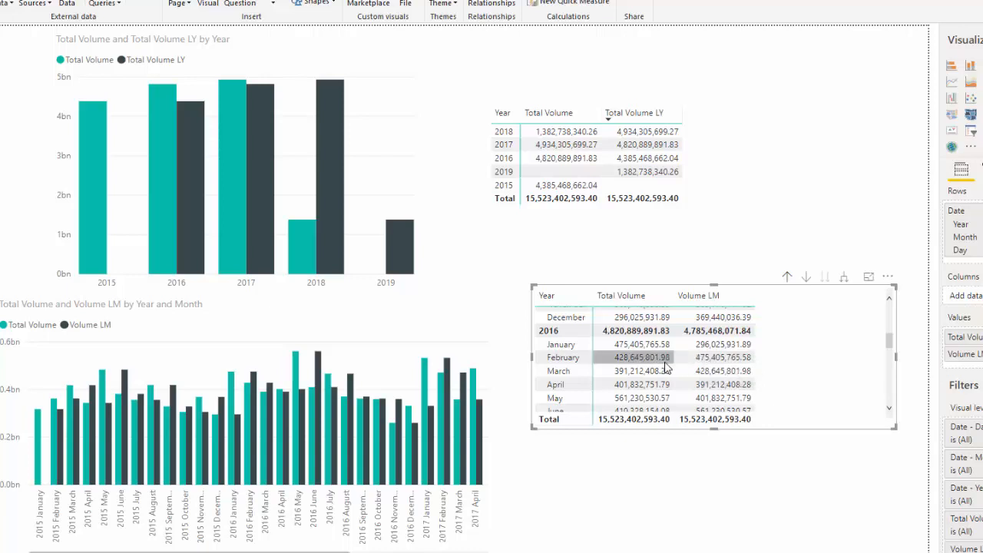
mouse_move(795, 358)
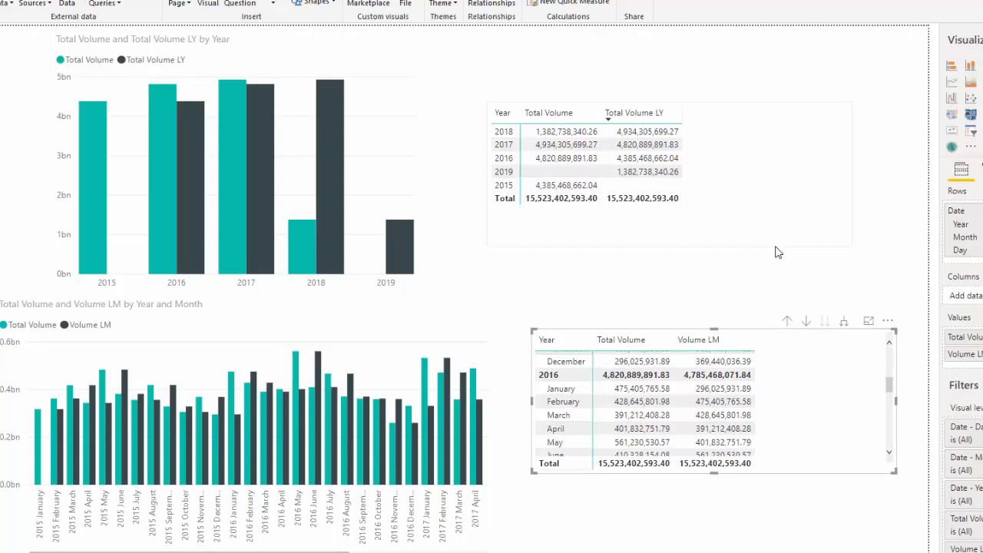
mouse_move(773, 237)
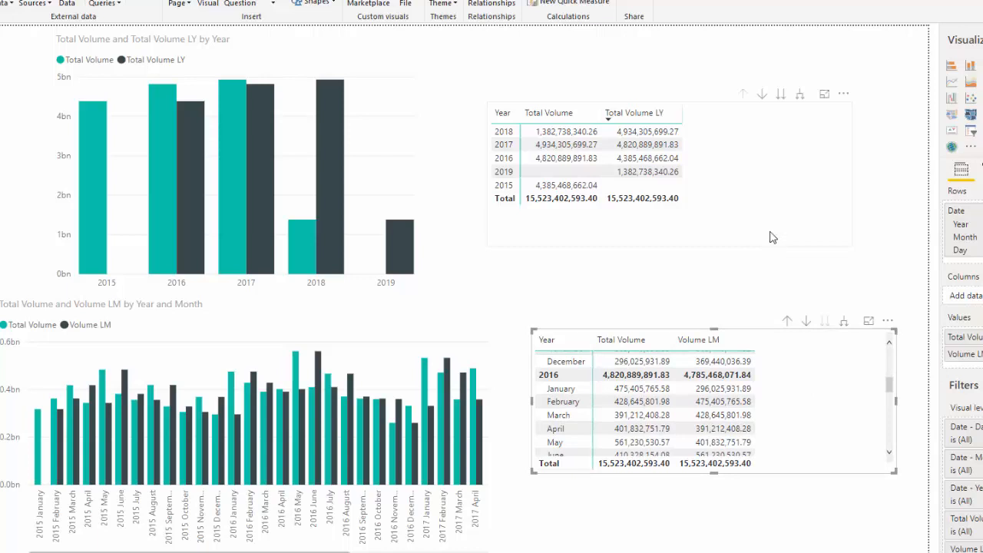